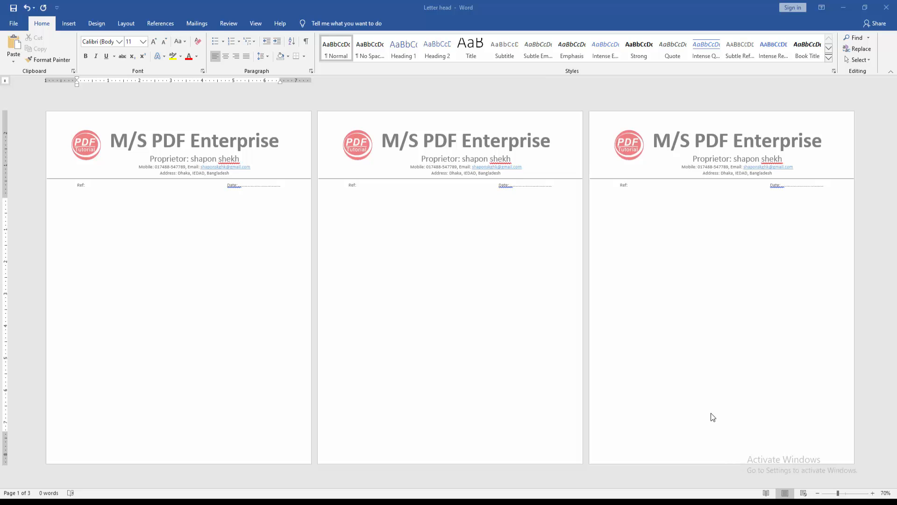
- Insert a Next Page section break, then select the letterhead in the page-two header for removal
click(139, 200)
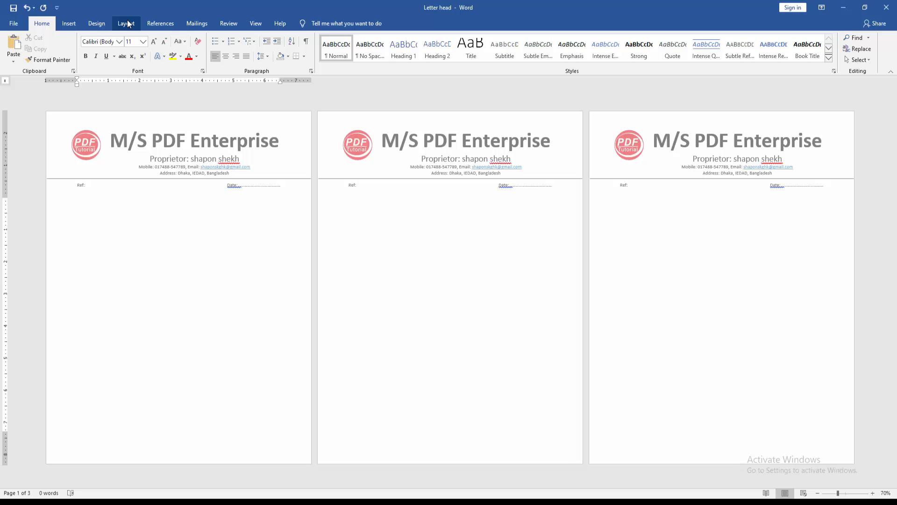
click(118, 38)
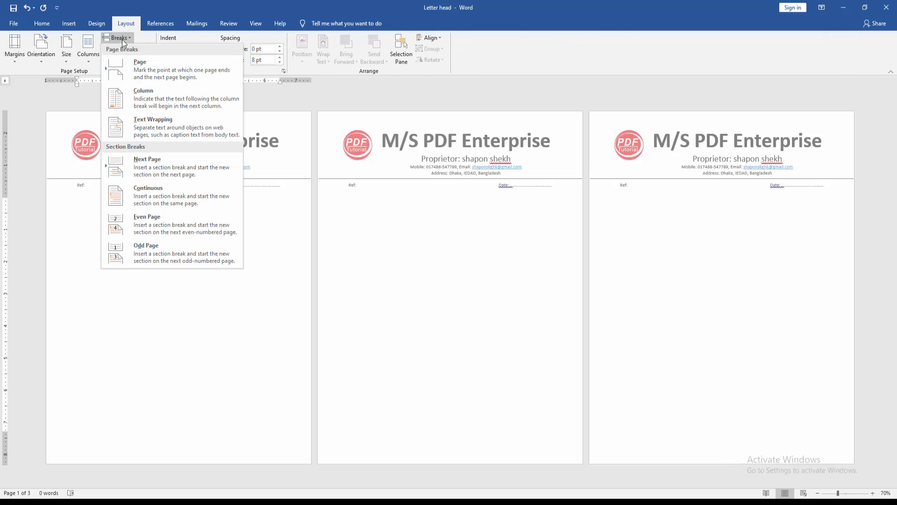
click(351, 228)
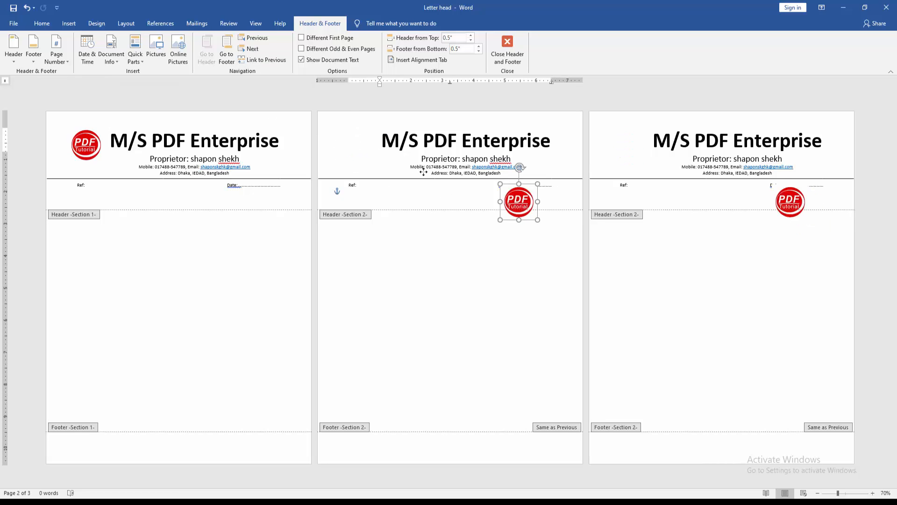
drag(517, 200, 379, 153)
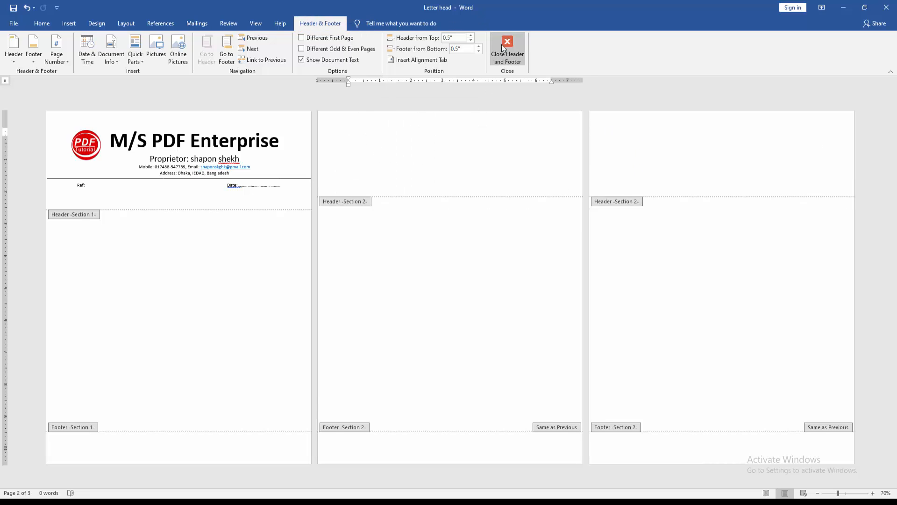
mouse_move(506, 48)
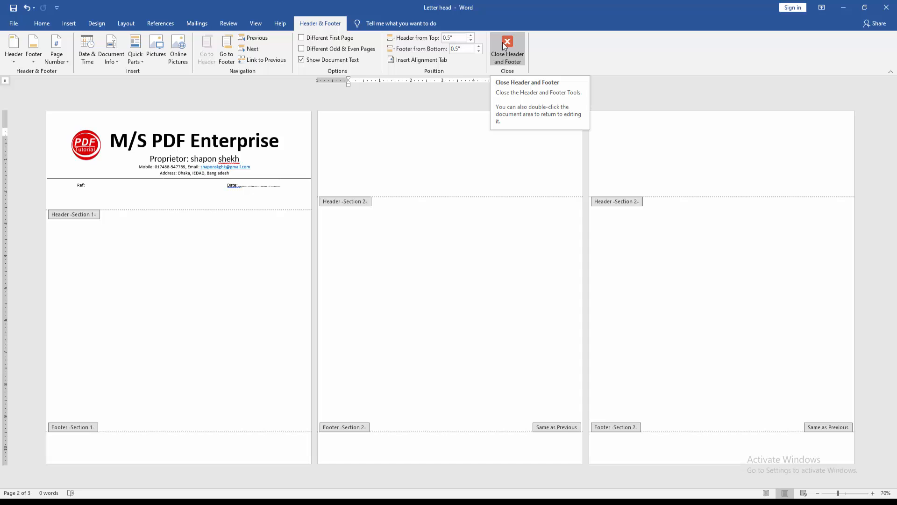
- Close header editing and place the cursor in the page-one body, letterhead kept on page one only
click(507, 49)
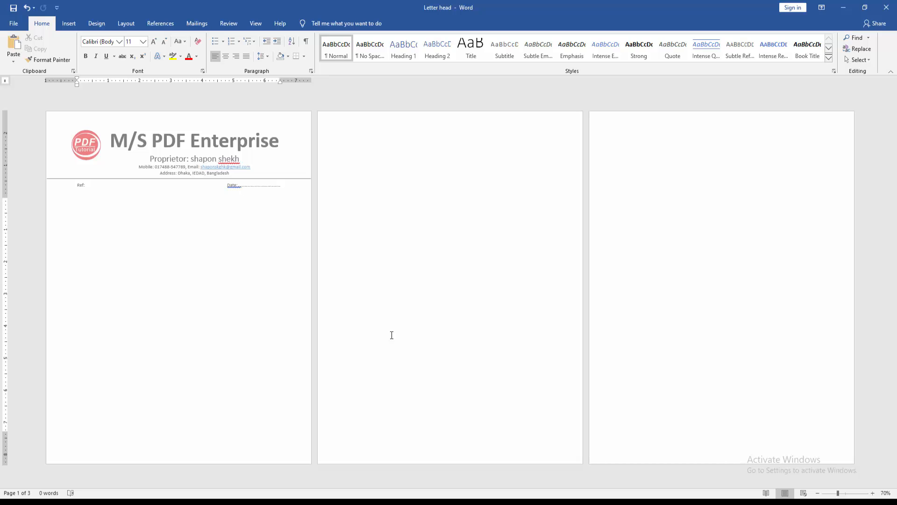
click(78, 200)
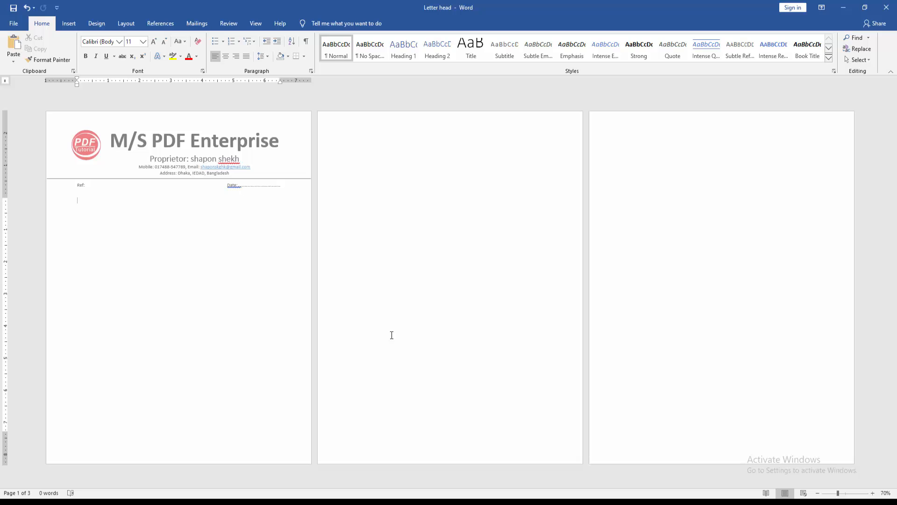